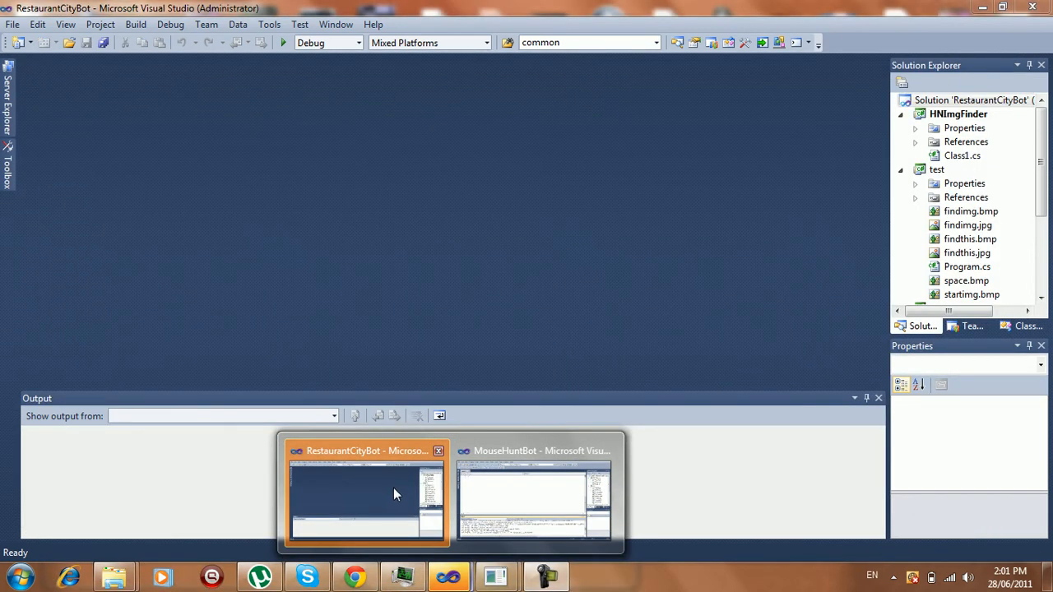
# Step: Bring up the MouseHuntBot Visual Studio project with its bin\Release folder in Explorer
pyautogui.click(535, 494)
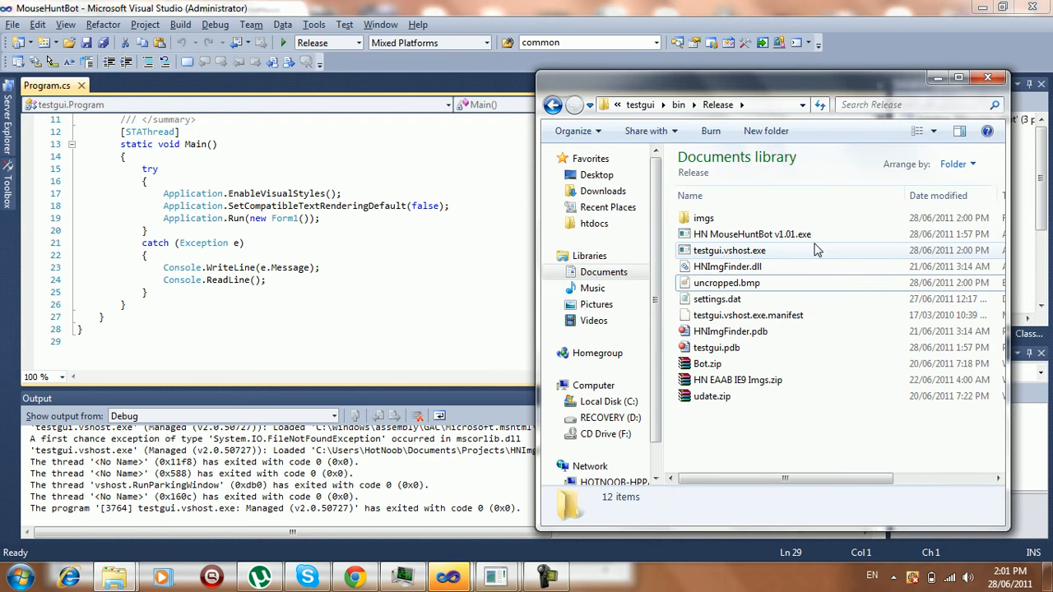
# Step: Launch HN MouseHuntBot v1.01.exe and log in to Facebook with the password
pyautogui.doubleClick(753, 235)
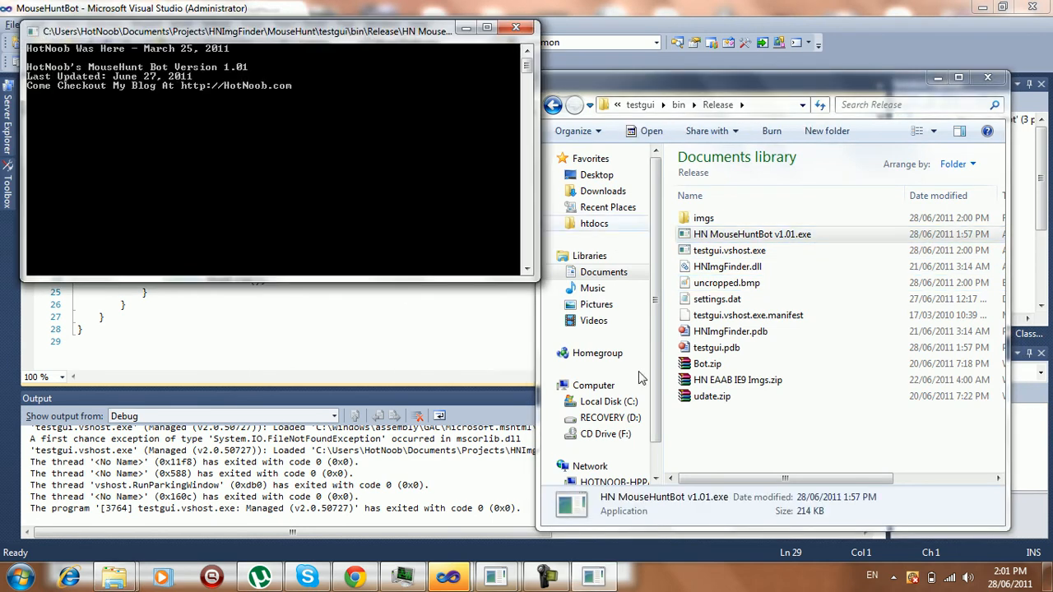
pyautogui.doubleClick(751, 233)
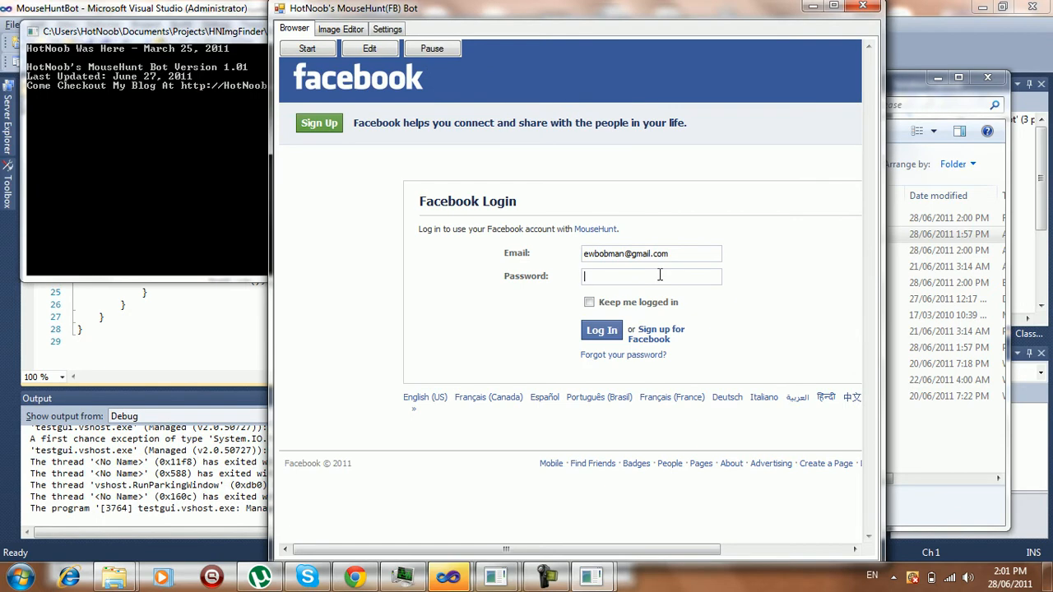
pyautogui.write('password')
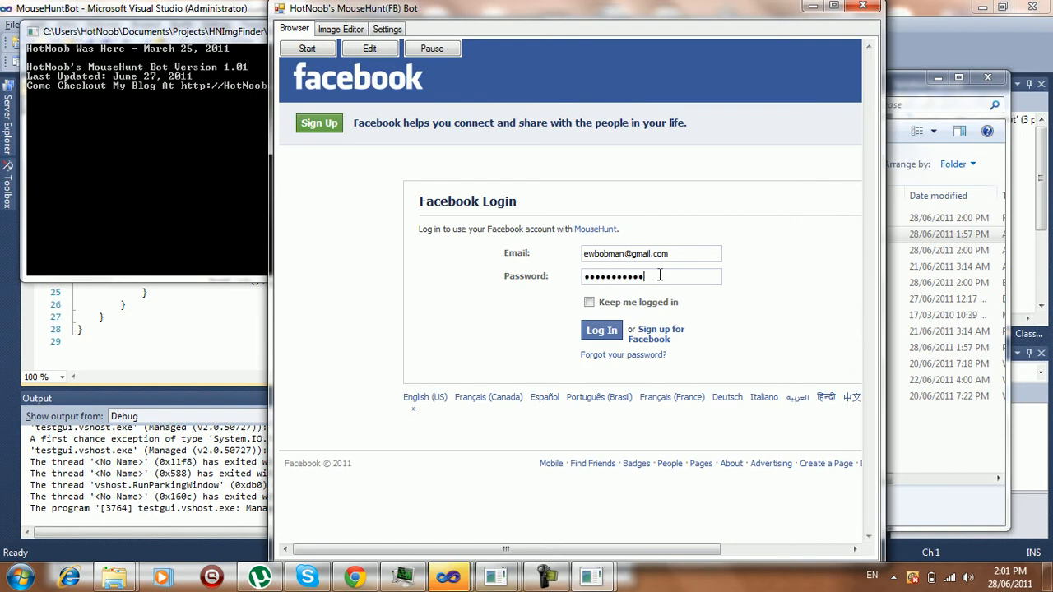
pyautogui.click(386, 29)
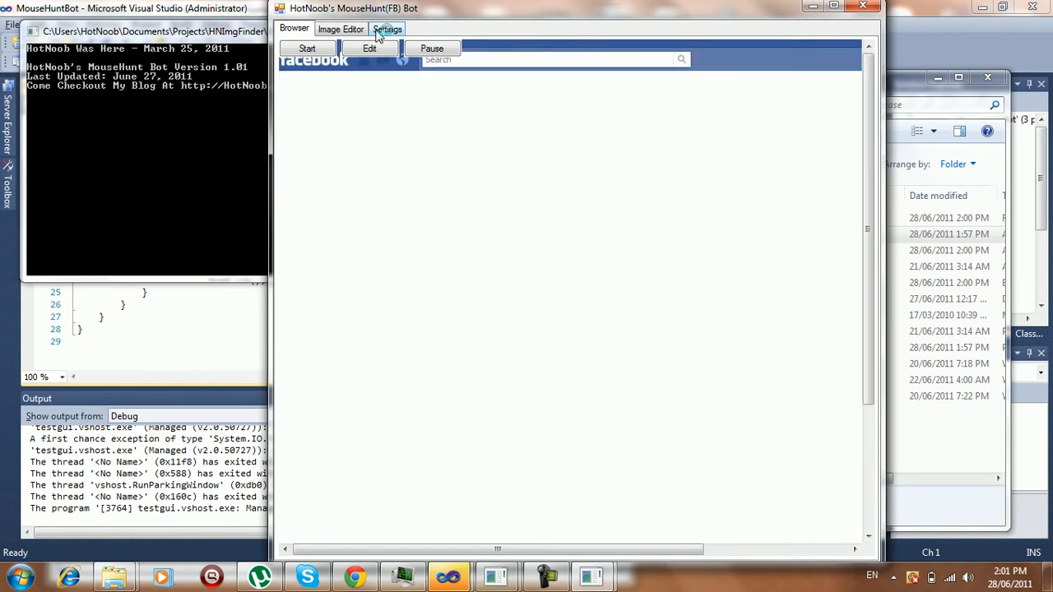
# Step: Review the bot settings: 1000 ms interval, login fields, and the apps.facebook.com App Url
pyautogui.click(388, 28)
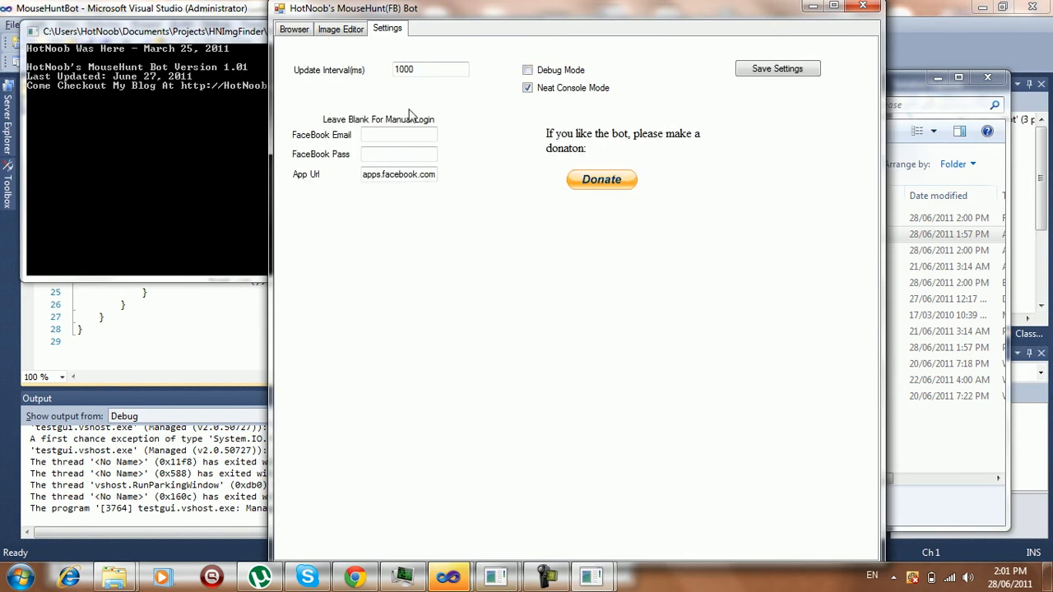
pyautogui.click(399, 134)
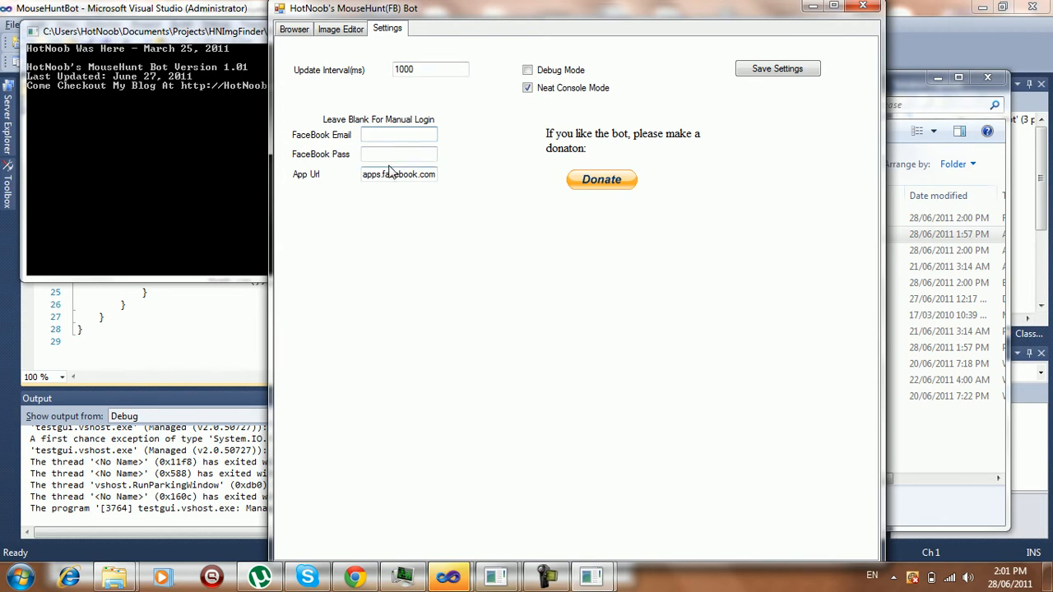
pyautogui.click(399, 135)
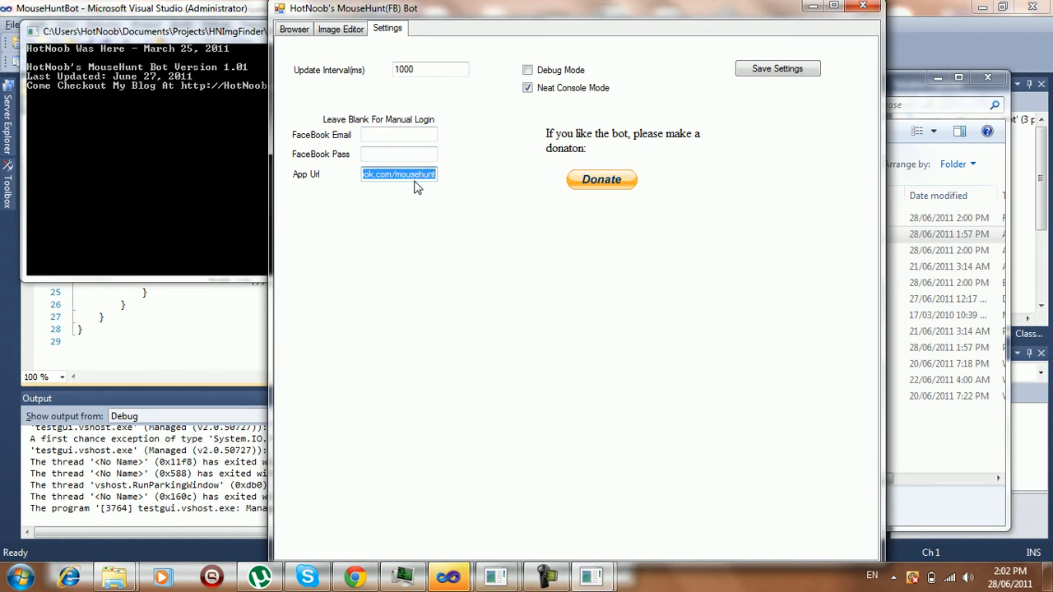
pyautogui.write('apps.facebook.com')
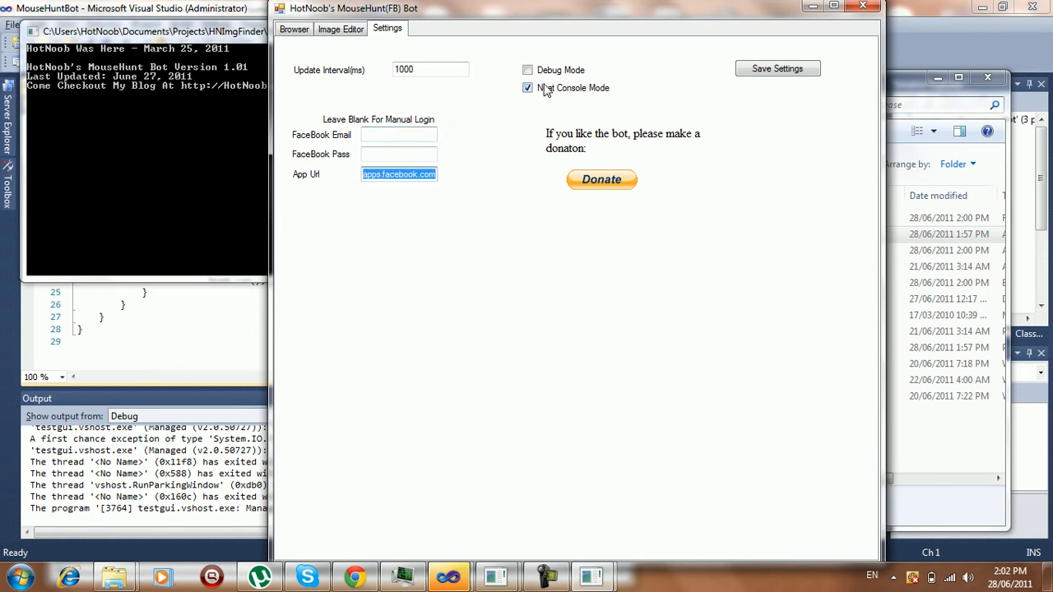
pyautogui.moveTo(539, 88)
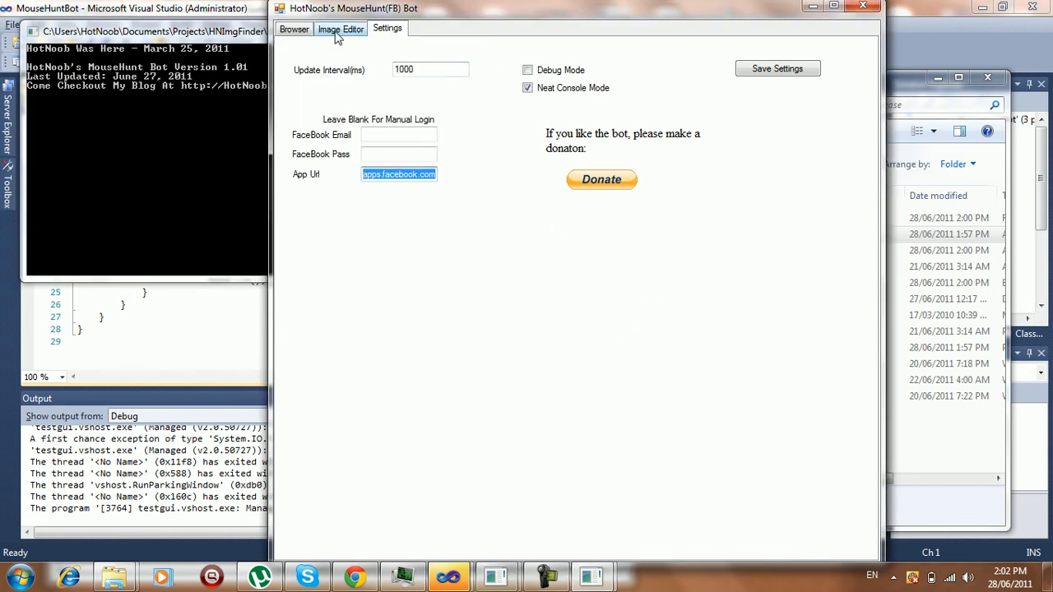
# Step: Go to the game in the Browser tab and open Shops > Cheese Shoppe
pyautogui.click(294, 29)
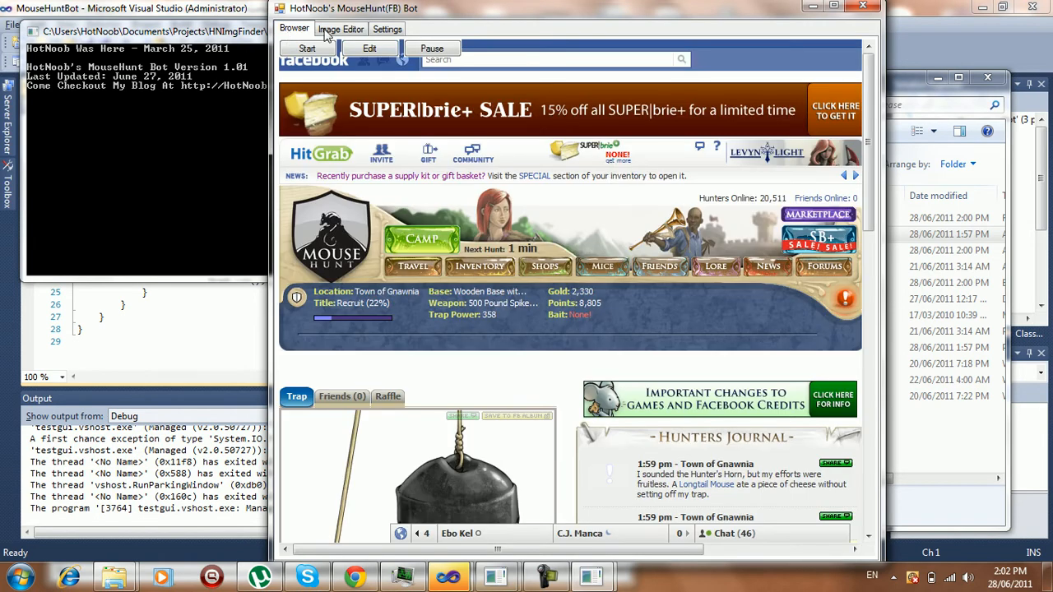
pyautogui.scroll(-3)
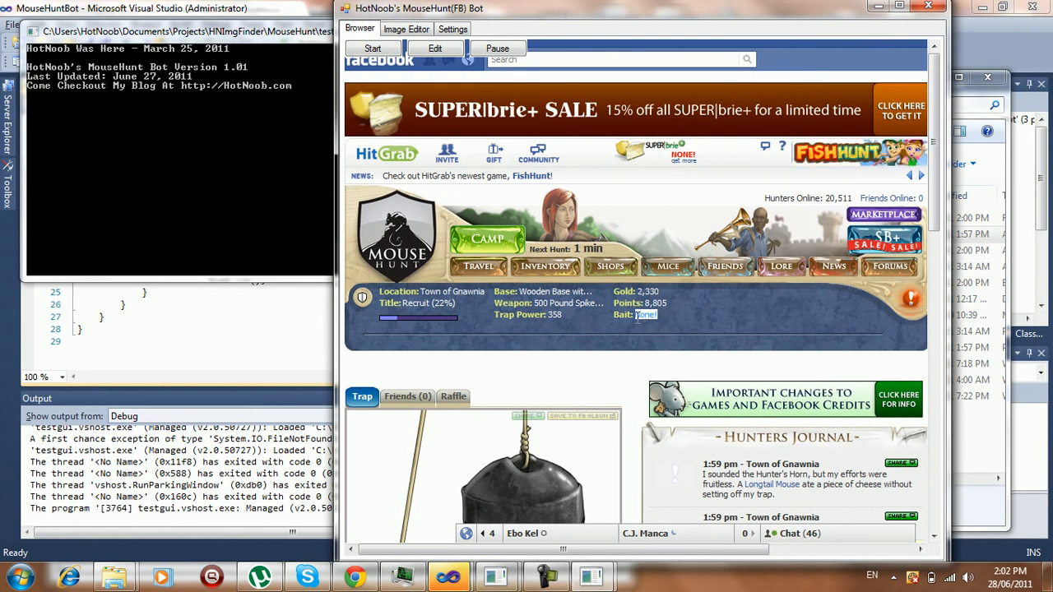
pyautogui.click(611, 266)
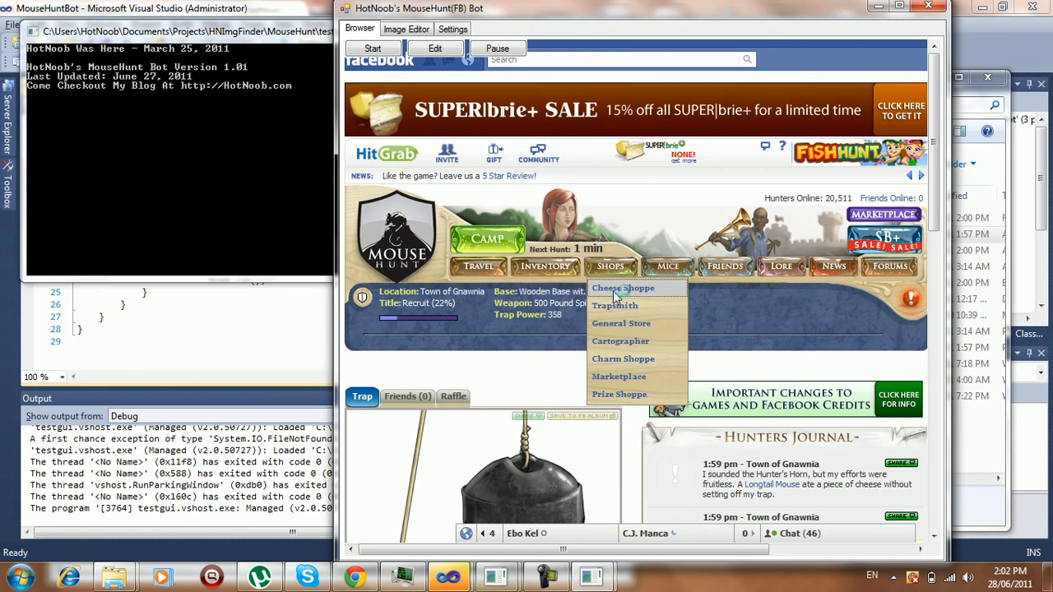
pyautogui.click(623, 288)
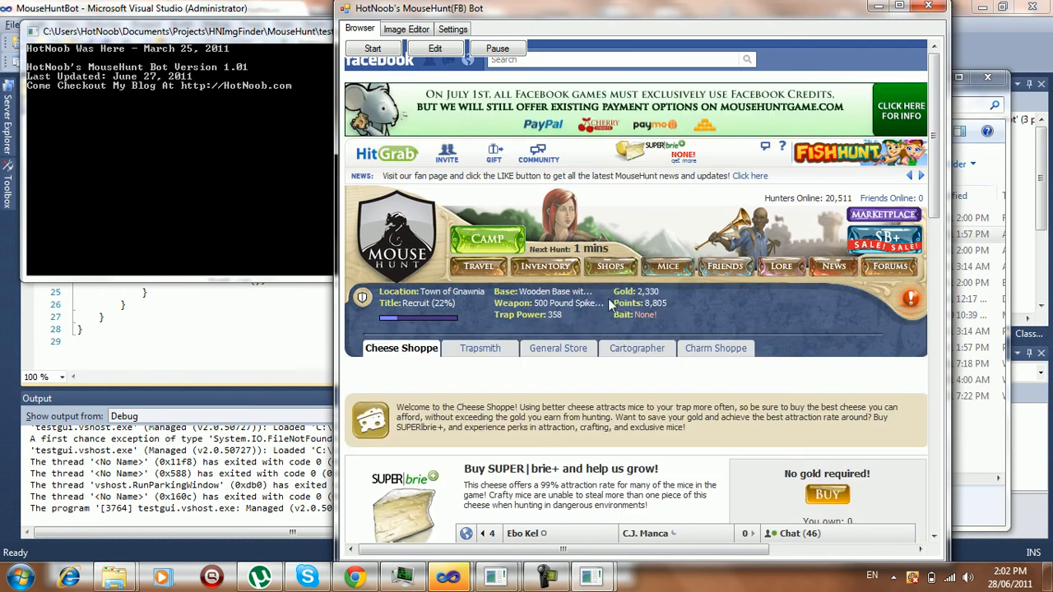
# Step: Buy and confirm one Cheddar Cheese for 10 gold
pyautogui.scroll(-3)
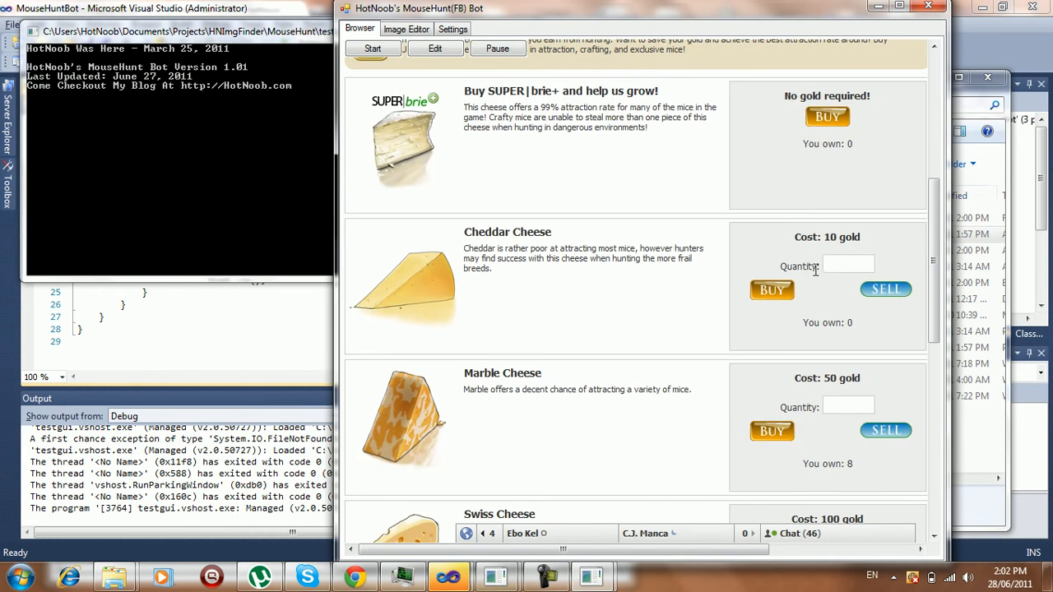
pyautogui.click(771, 289)
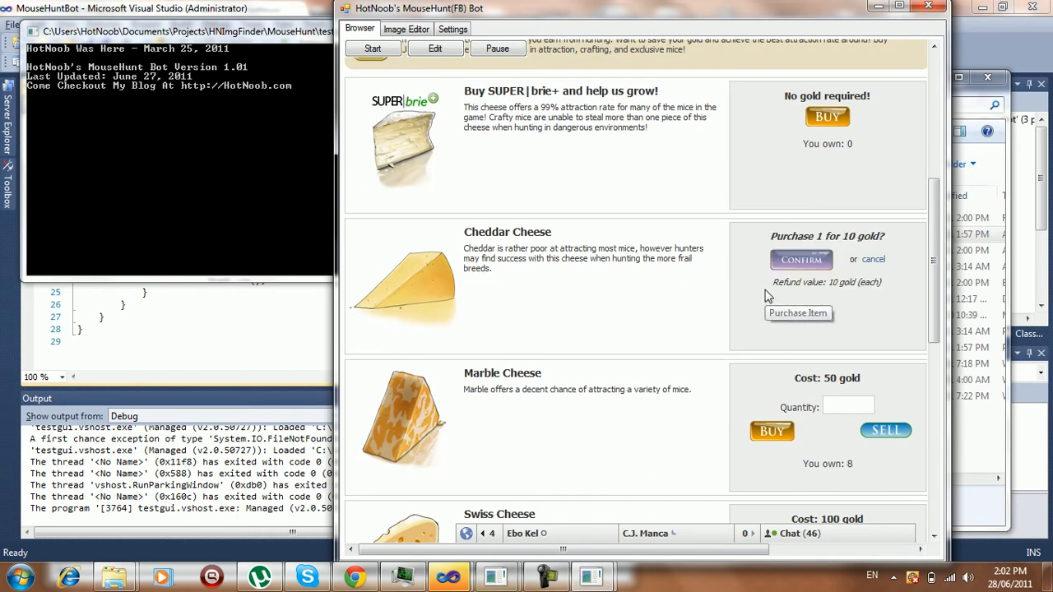
pyautogui.click(800, 260)
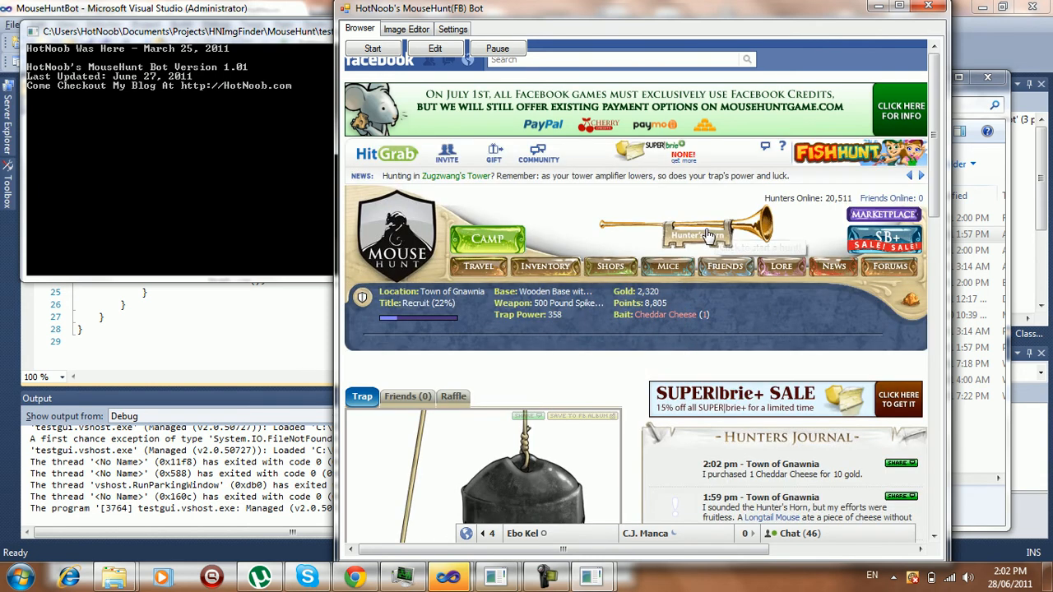
pyautogui.moveTo(625, 139)
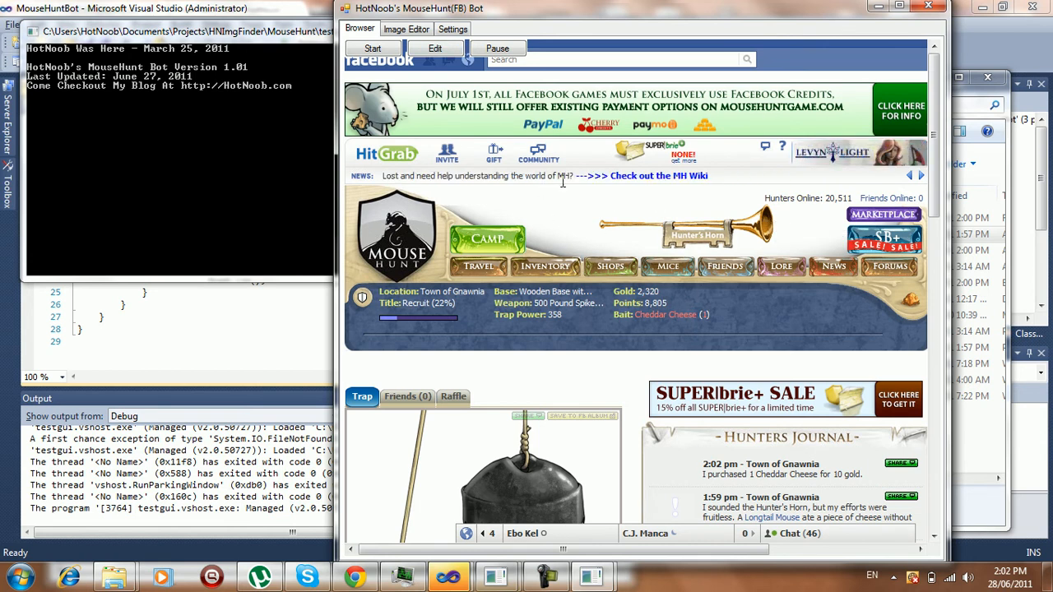
pyautogui.moveTo(288, 228)
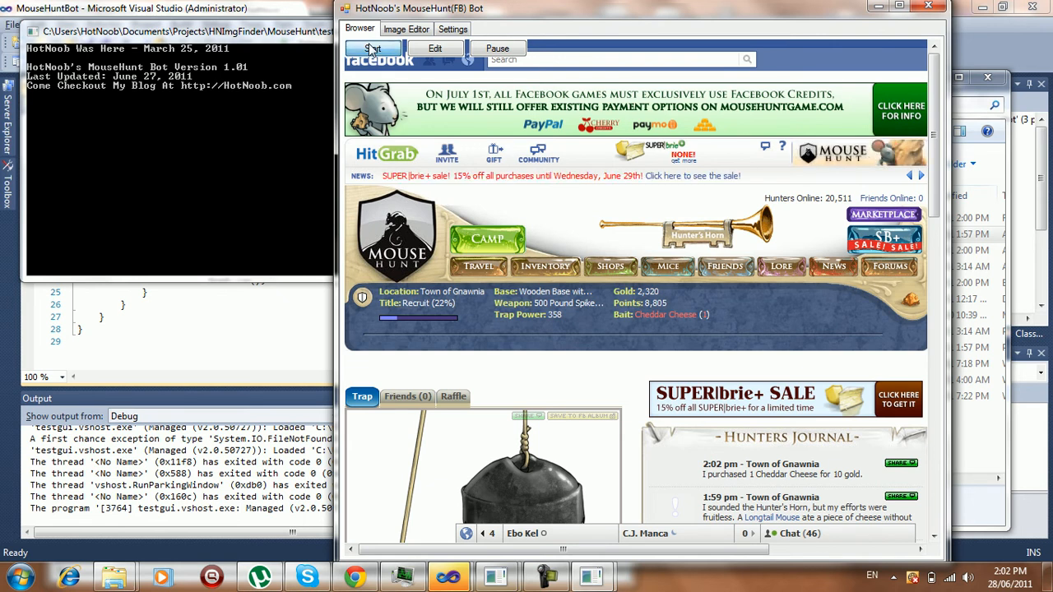
# Step: Start the bot, let it hunt a mouse, then view the Settings tab
pyautogui.click(372, 48)
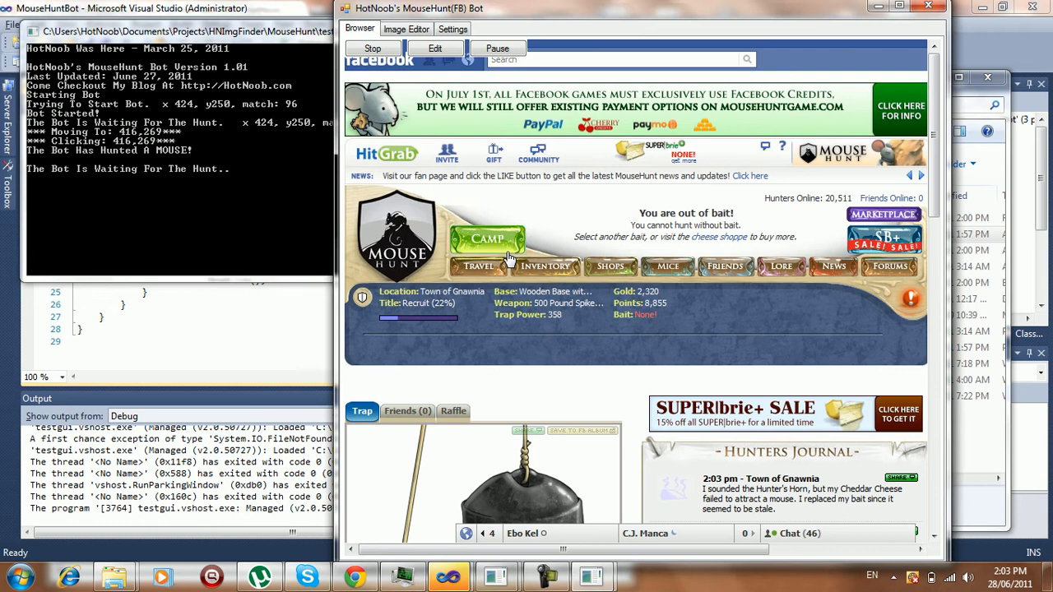
pyautogui.click(452, 28)
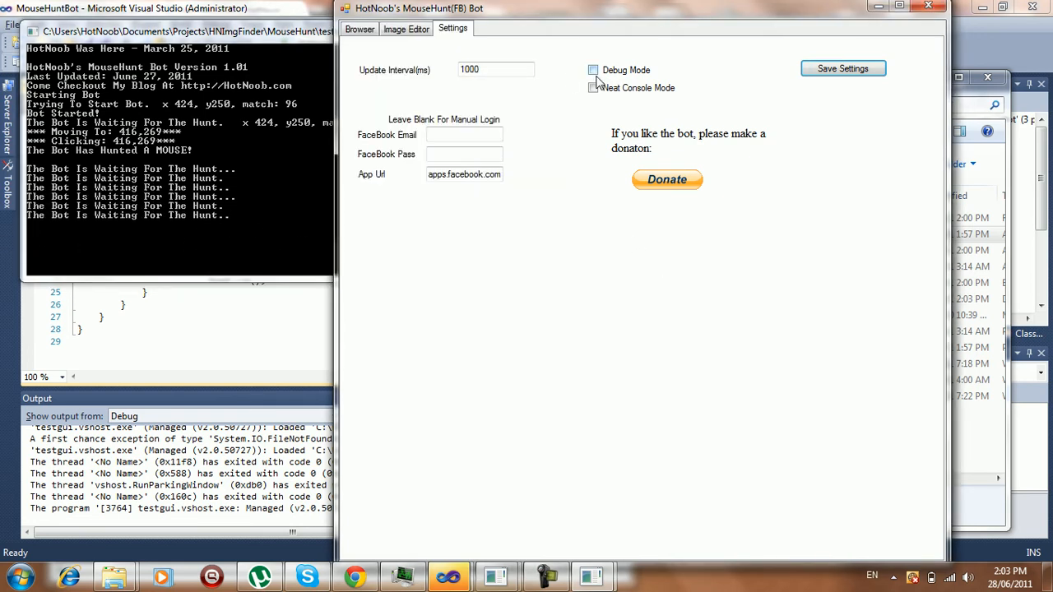
# Step: Enable Neat Console Mode, check the game page, and return to settings
pyautogui.click(592, 88)
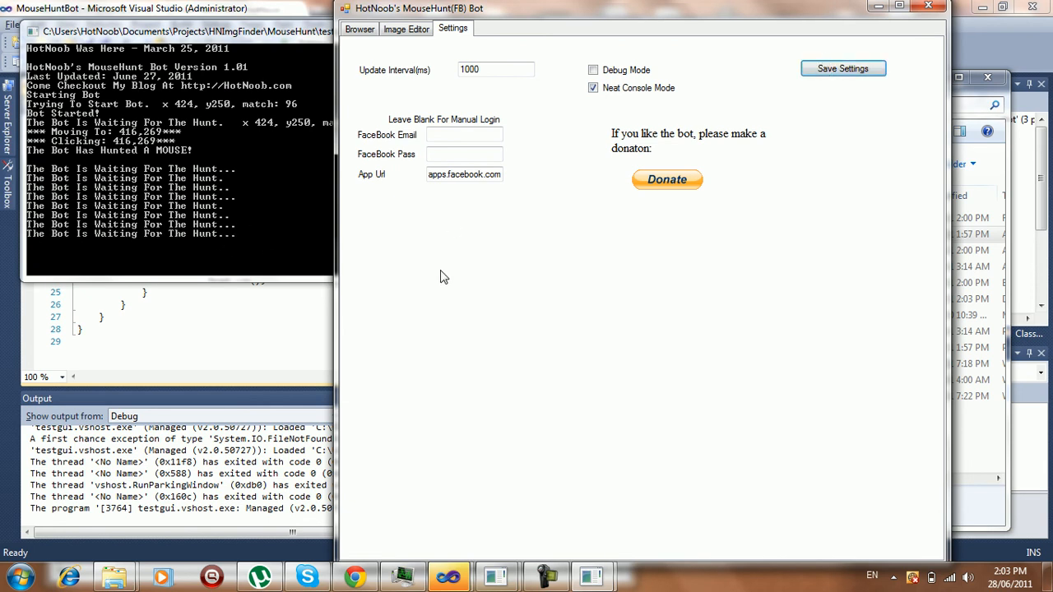
pyautogui.click(360, 28)
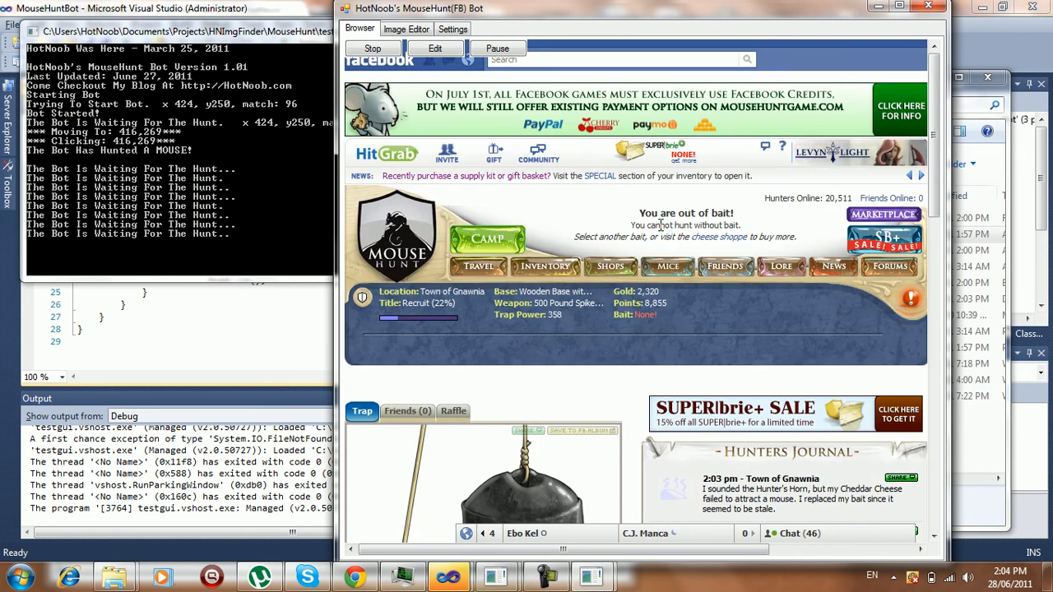
pyautogui.click(452, 29)
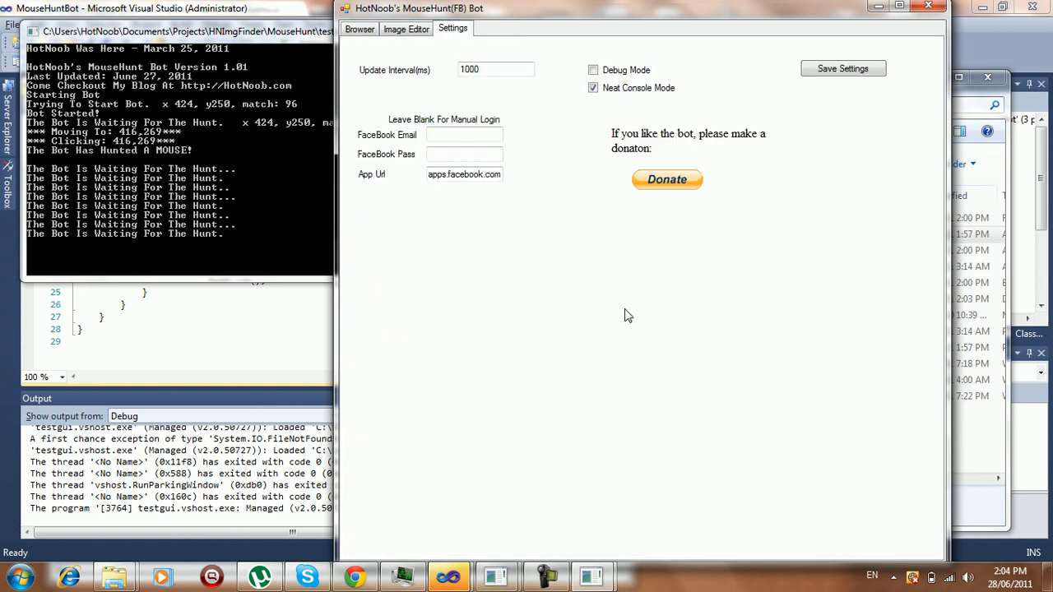